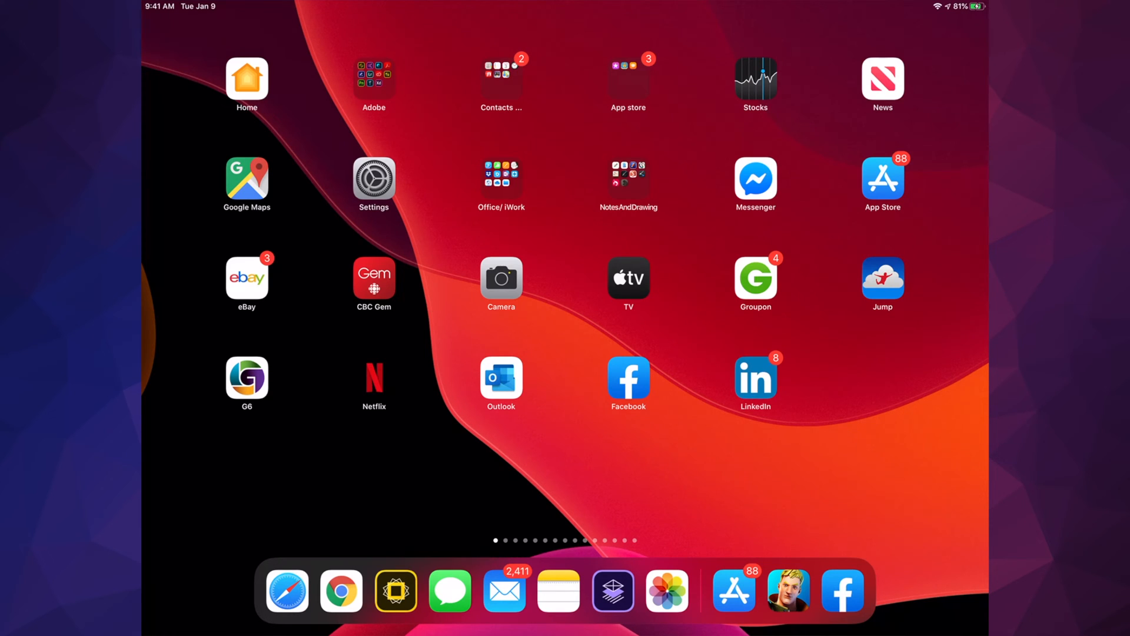
# - Launch the App Store from the Home Screen to its Today page
pyautogui.click(733, 590)
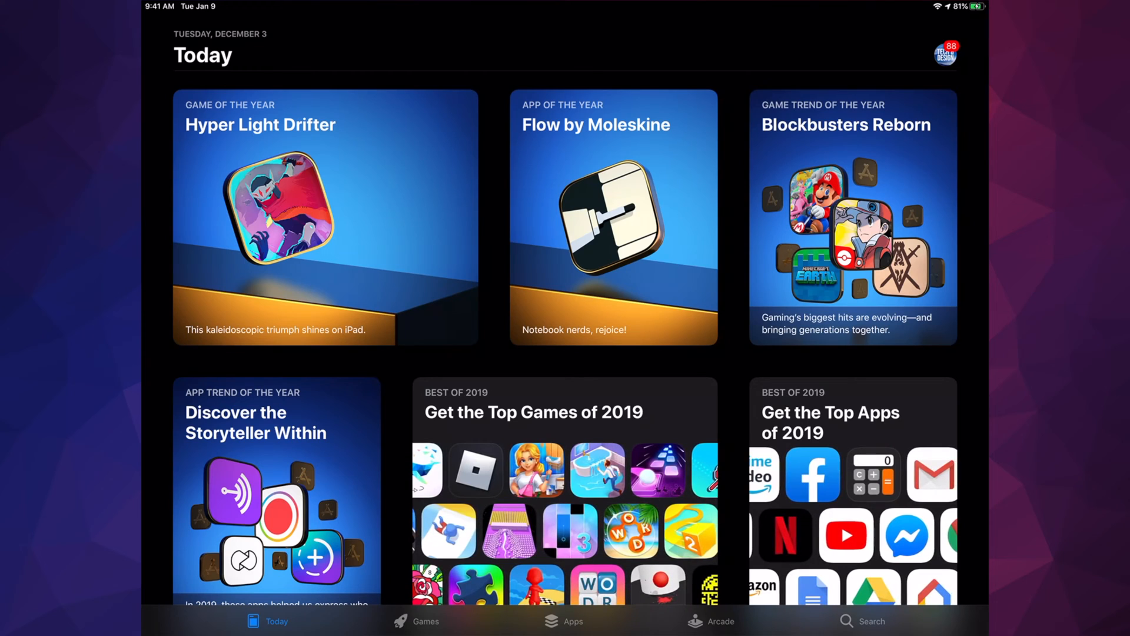
pyautogui.click(863, 620)
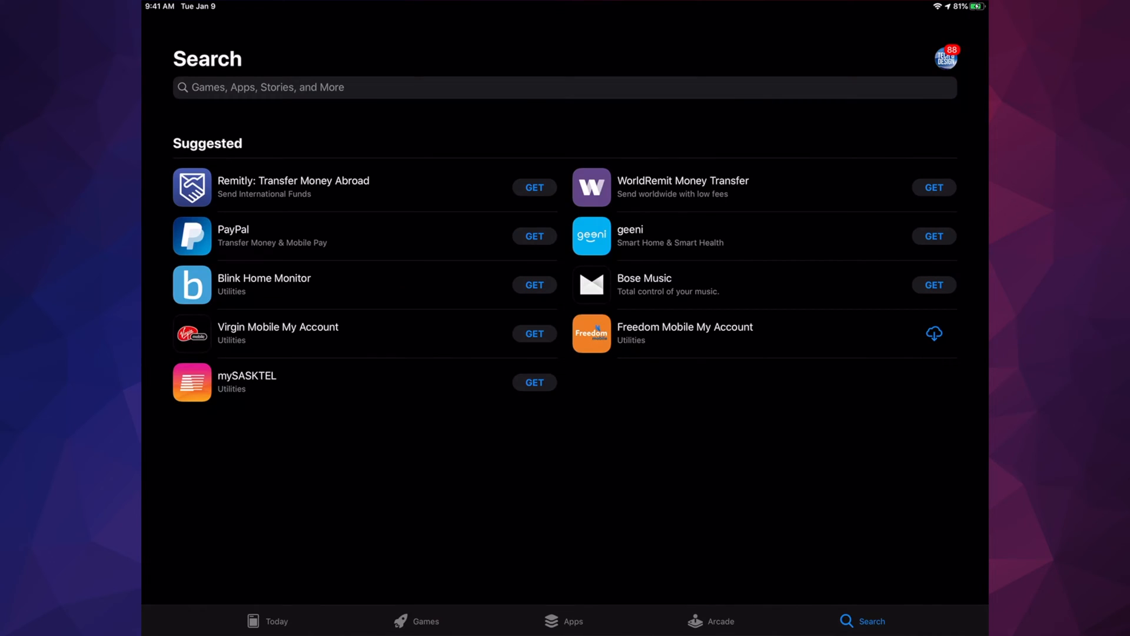
pyautogui.click(565, 87)
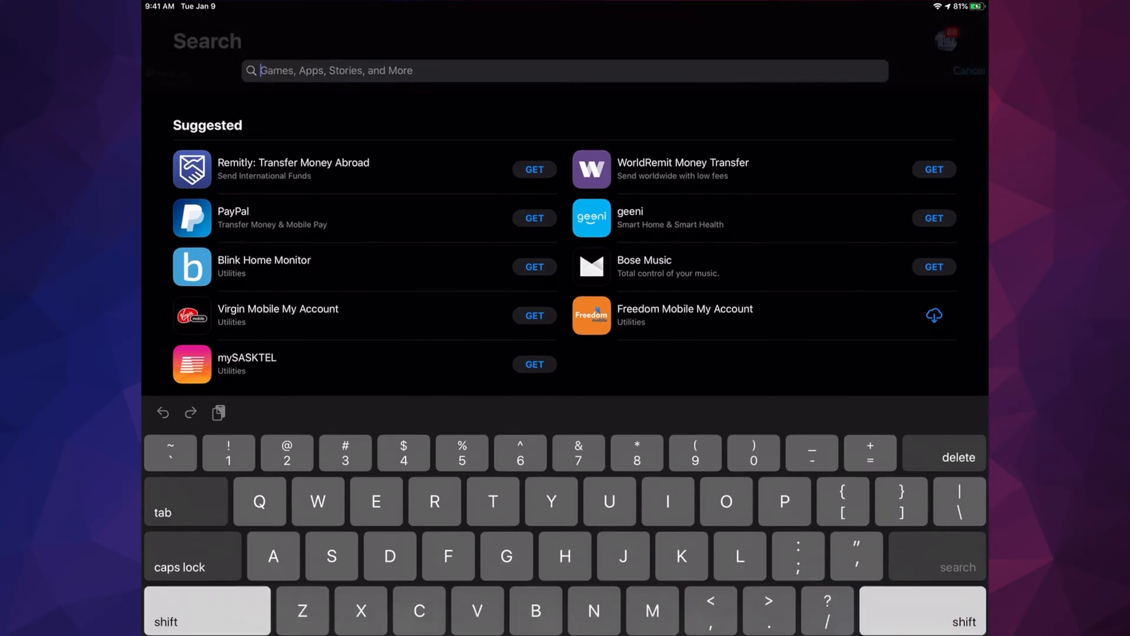
pyautogui.write('Youtube')
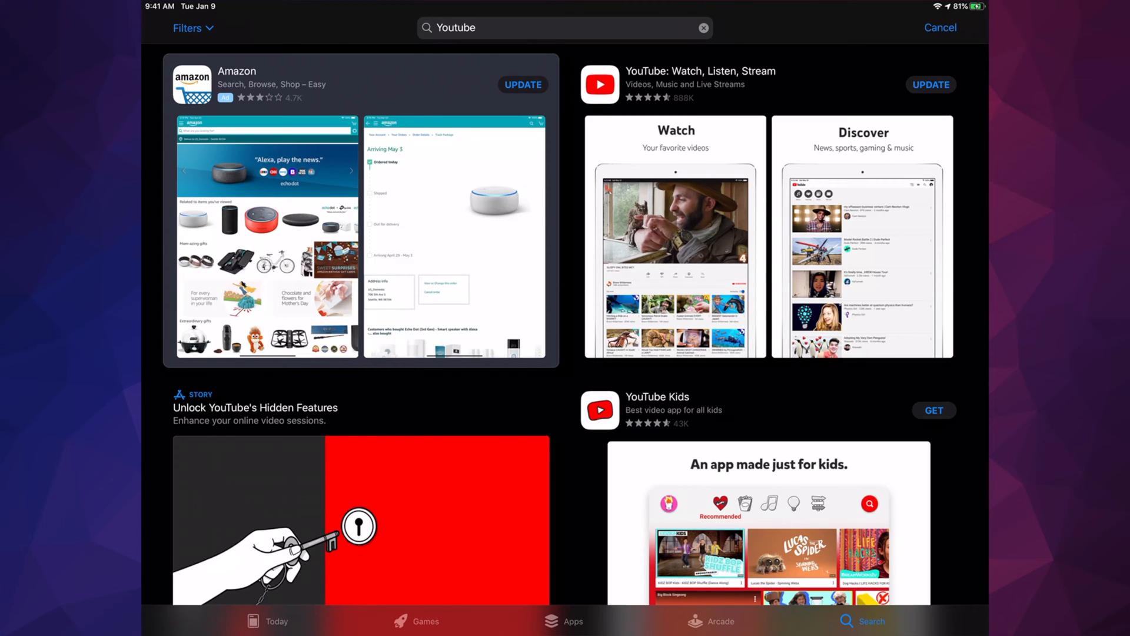
pyautogui.click(940, 28)
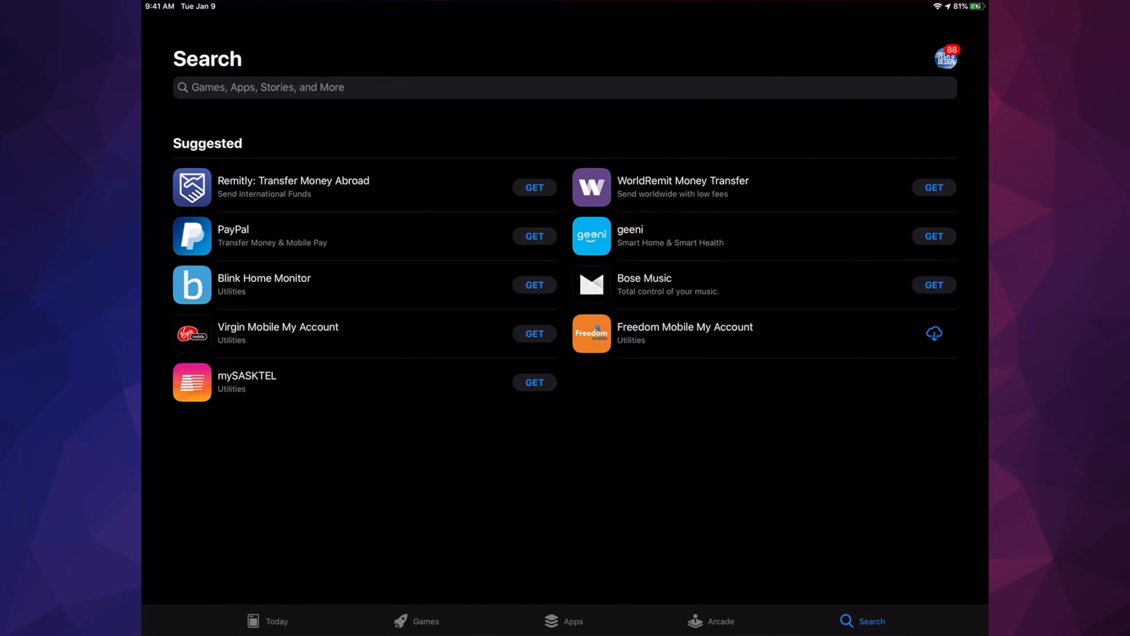
pyautogui.click(276, 620)
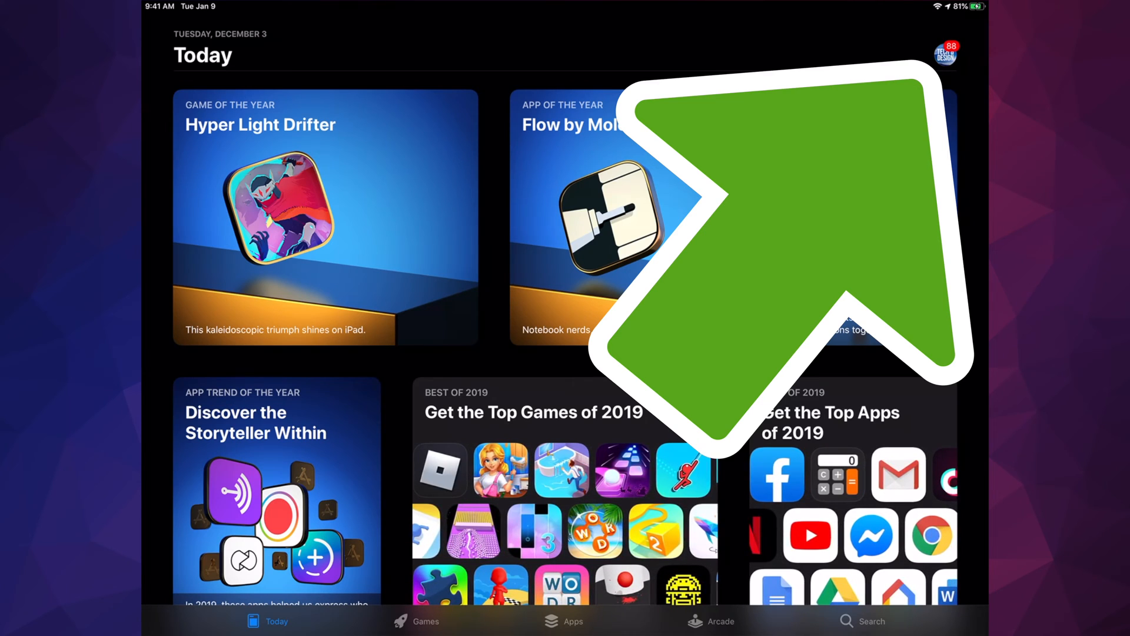
# - Open the account sheet and scroll through the 88 available app updates
pyautogui.click(945, 53)
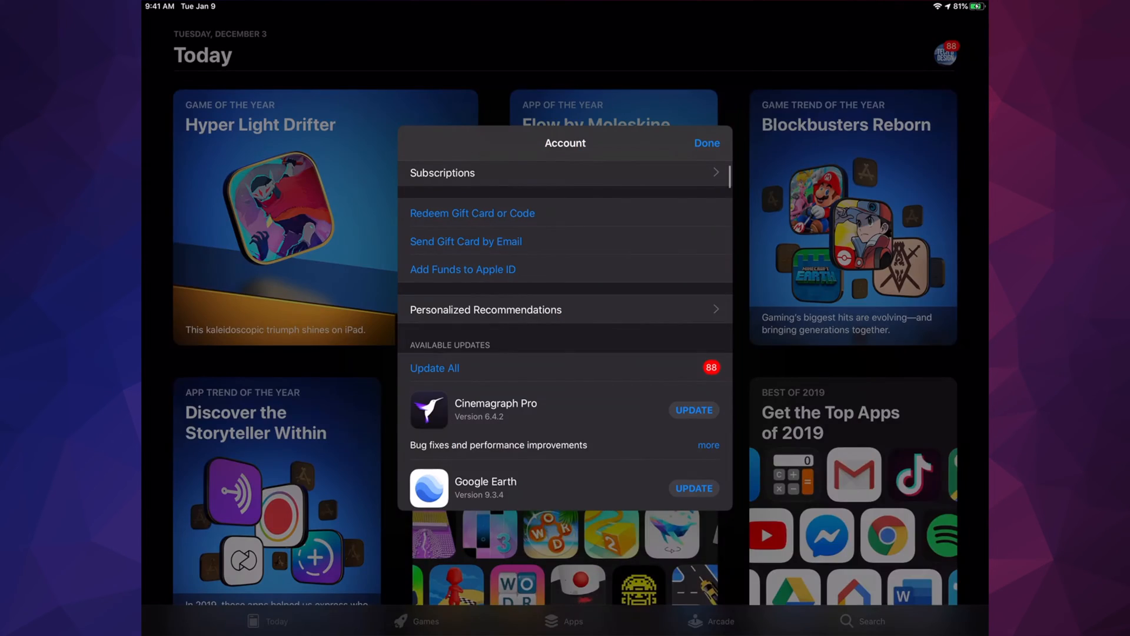
pyautogui.scroll(-3)
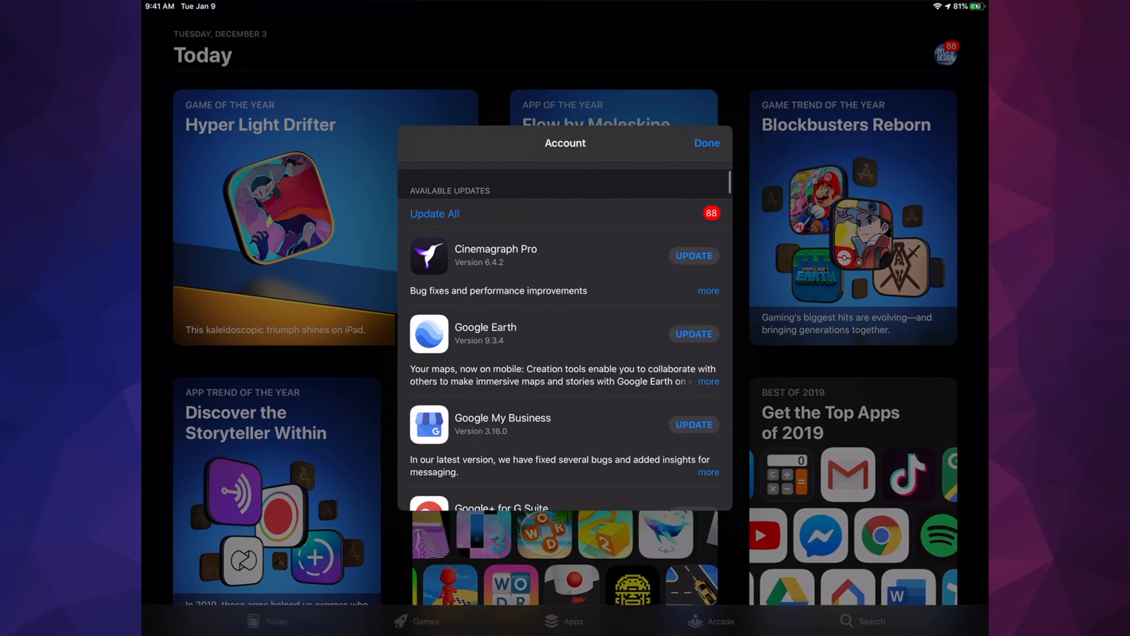
pyautogui.scroll(-3)
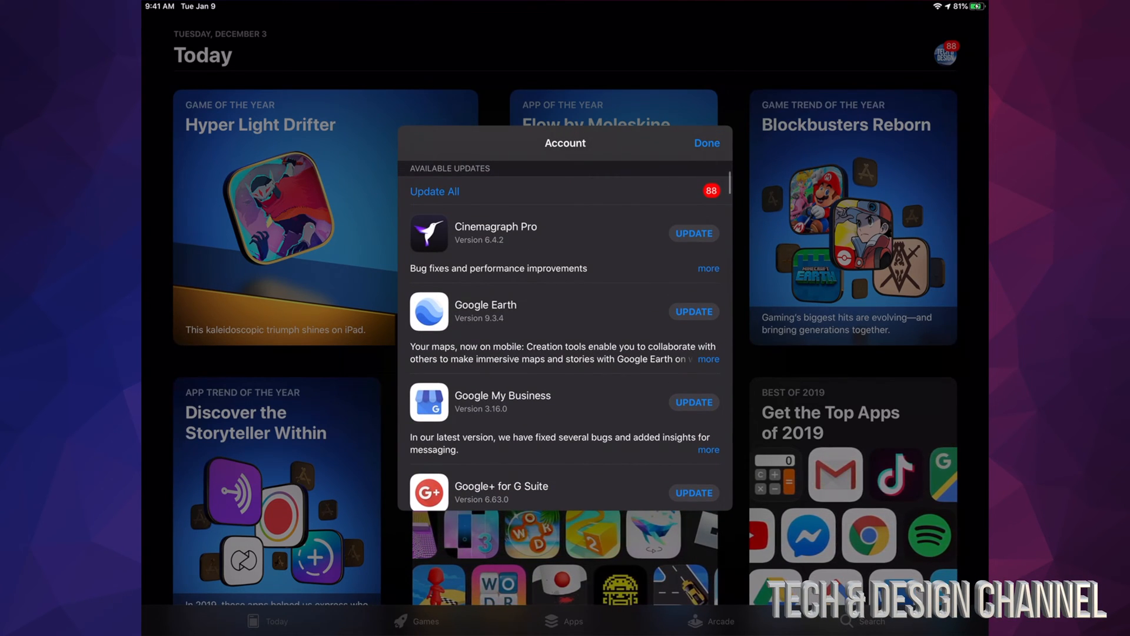
pyautogui.scroll(-3)
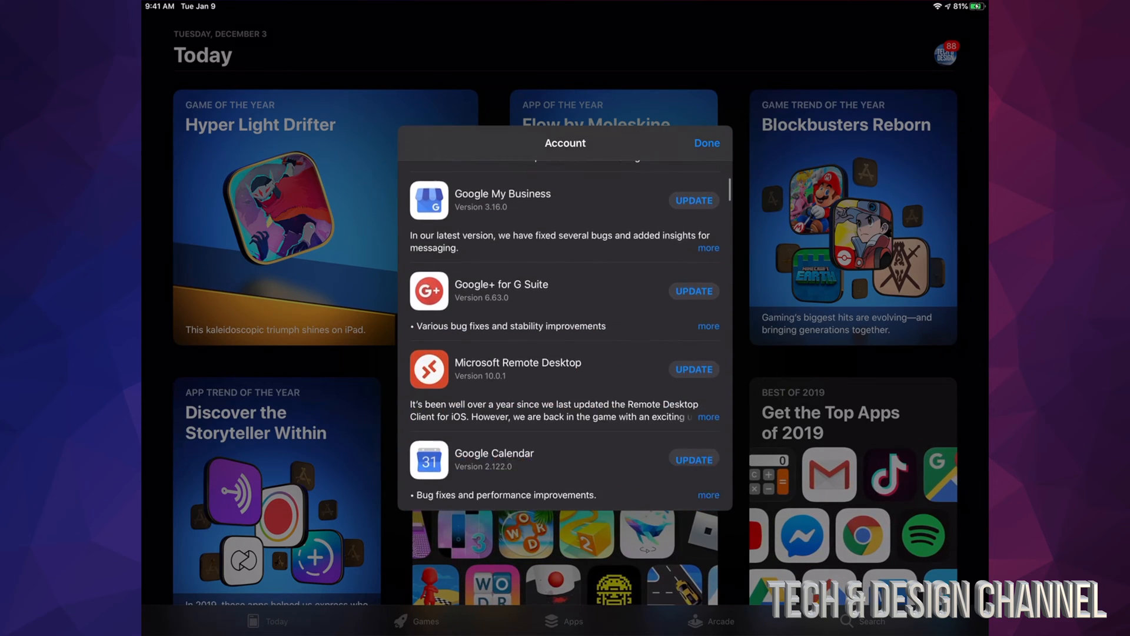
pyautogui.scroll(-3)
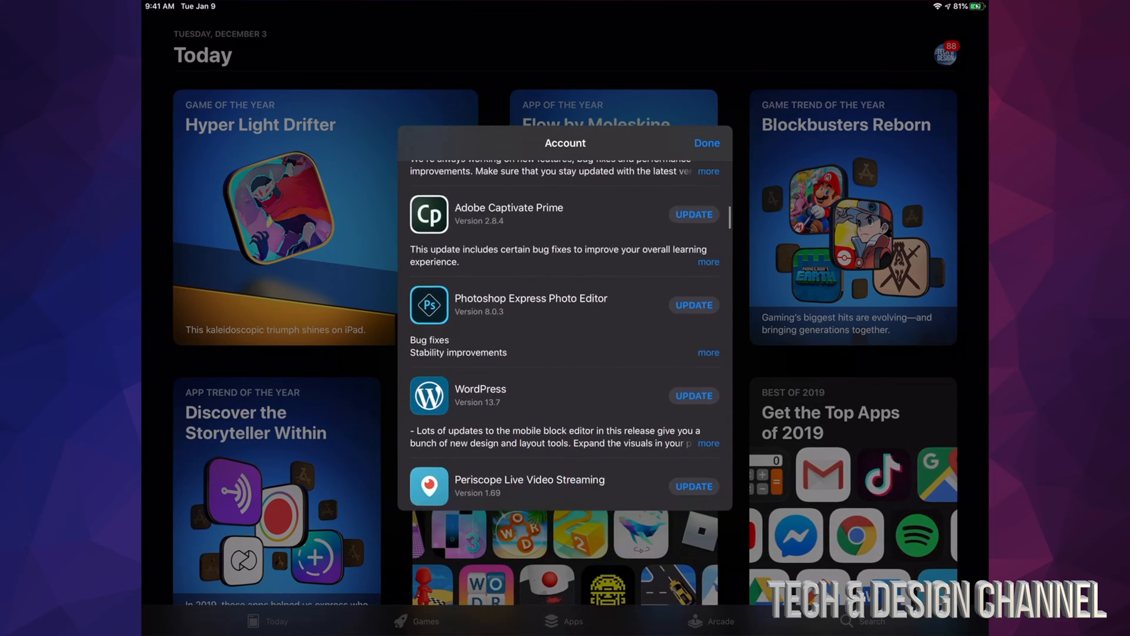
pyautogui.scroll(-3)
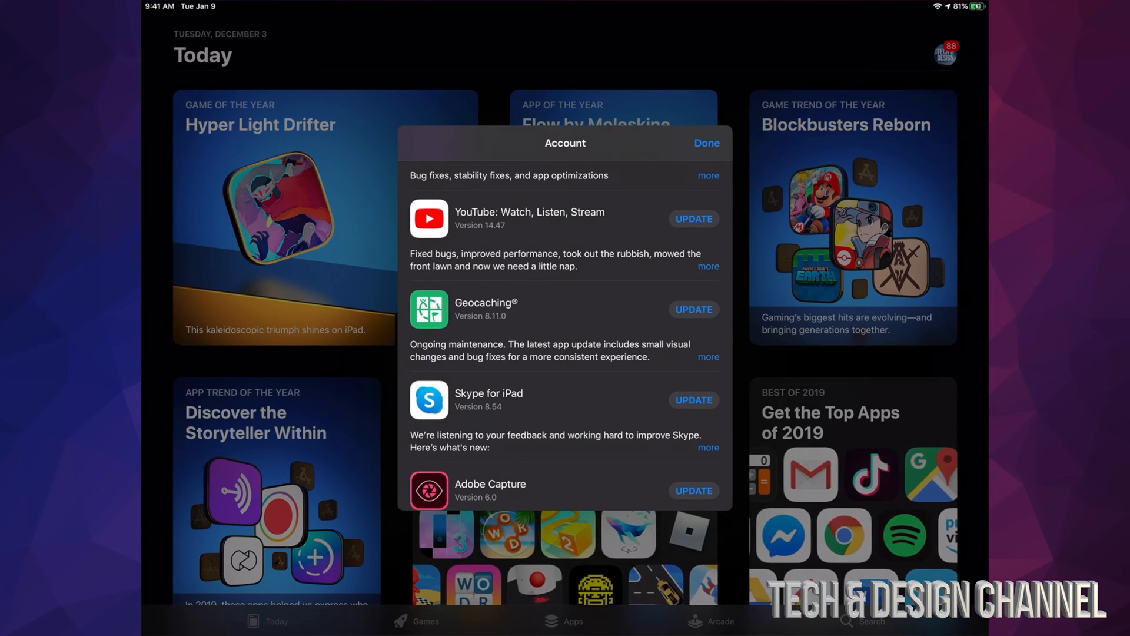
# - Start the update for YouTube: Watch, Listen, Stream, and keep scrolling the list
pyautogui.click(693, 218)
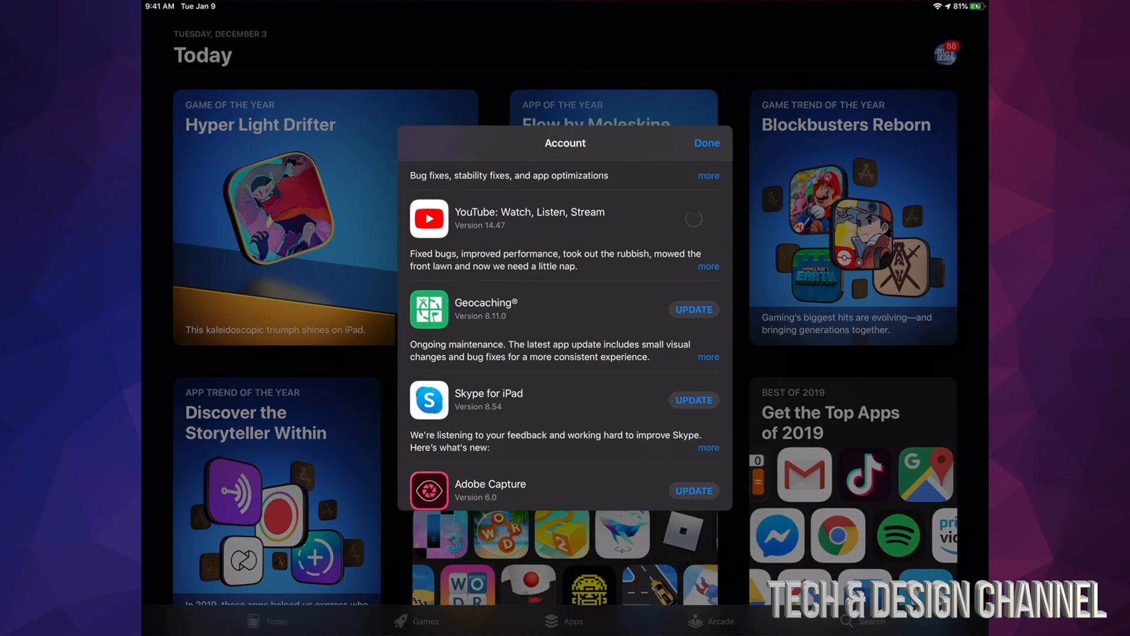
pyautogui.scroll(-3)
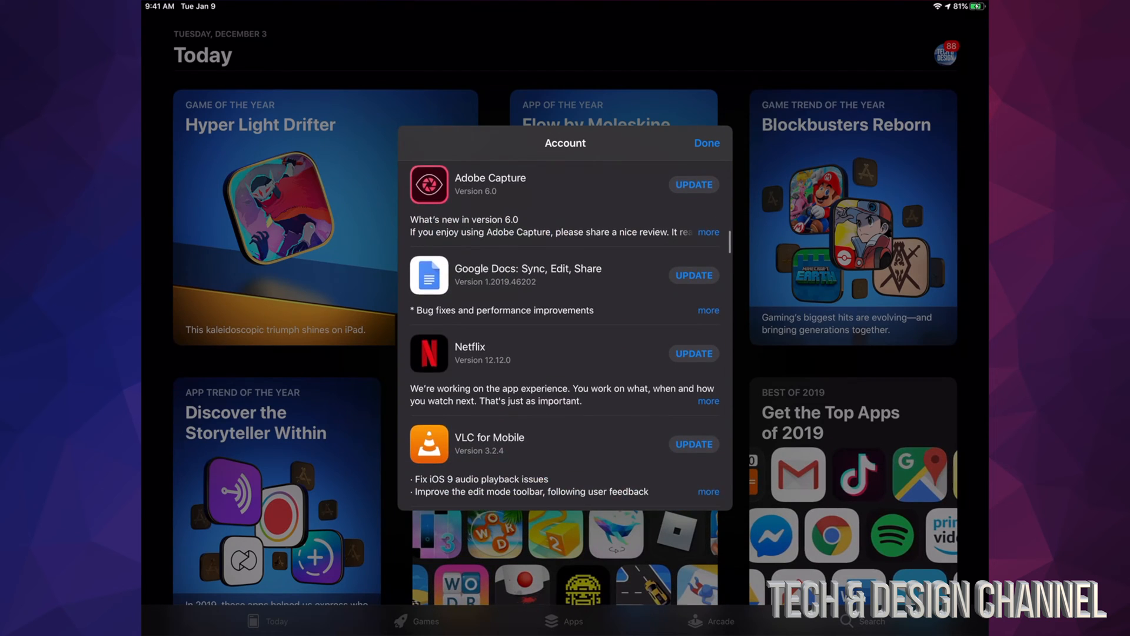
pyautogui.scroll(-3)
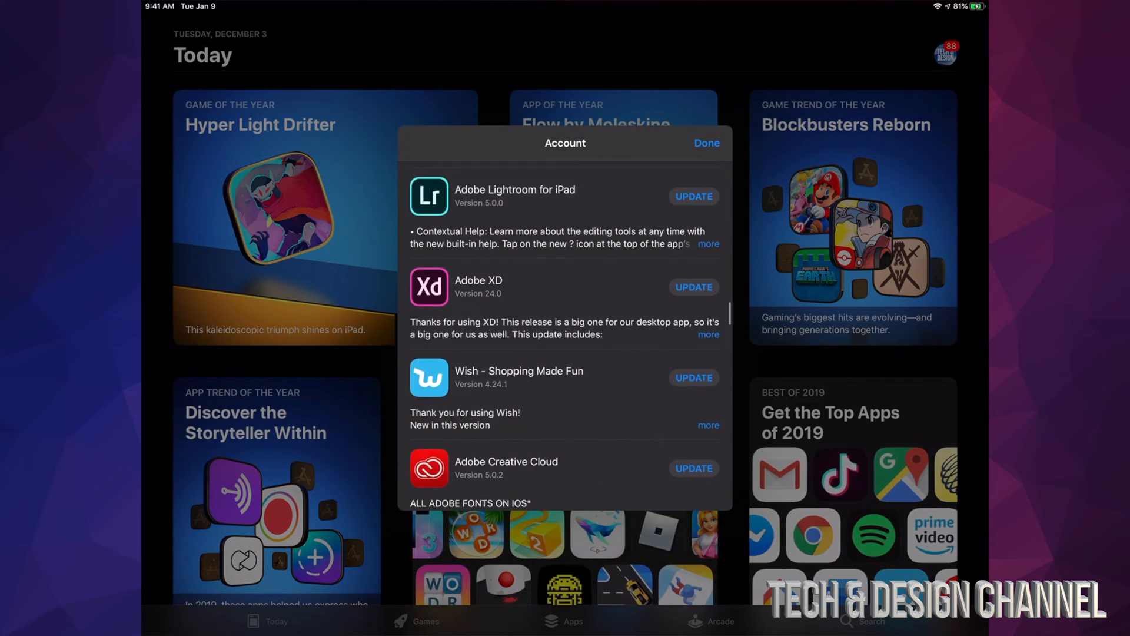
pyautogui.scroll(-3)
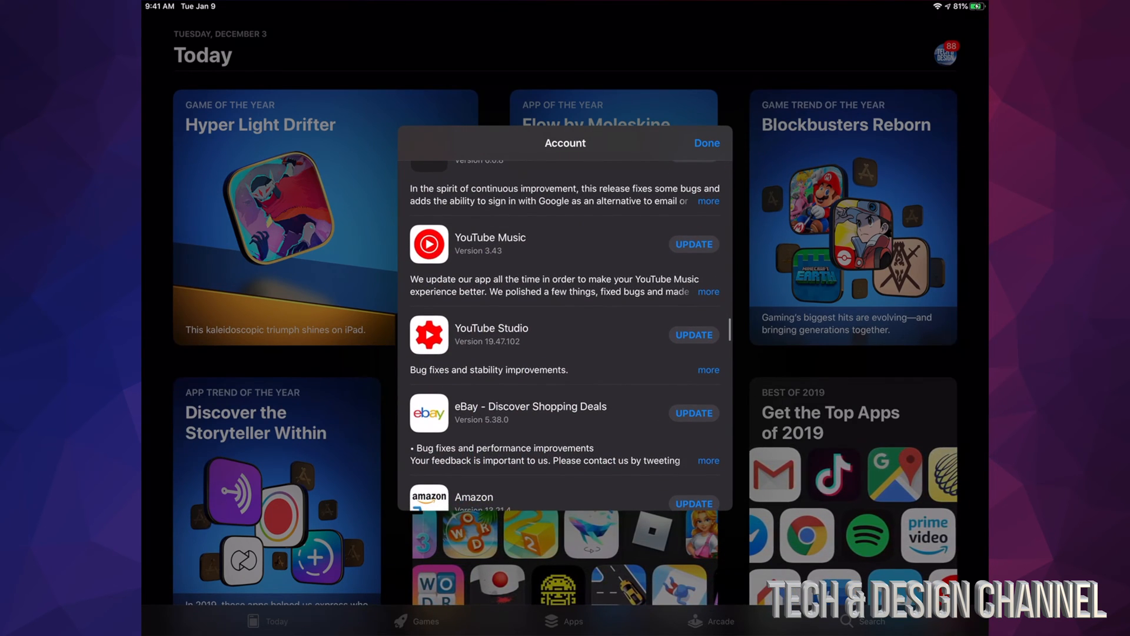
# - Update YouTube Studio, then scroll the list down to Google Calendar and Smule
pyautogui.click(693, 244)
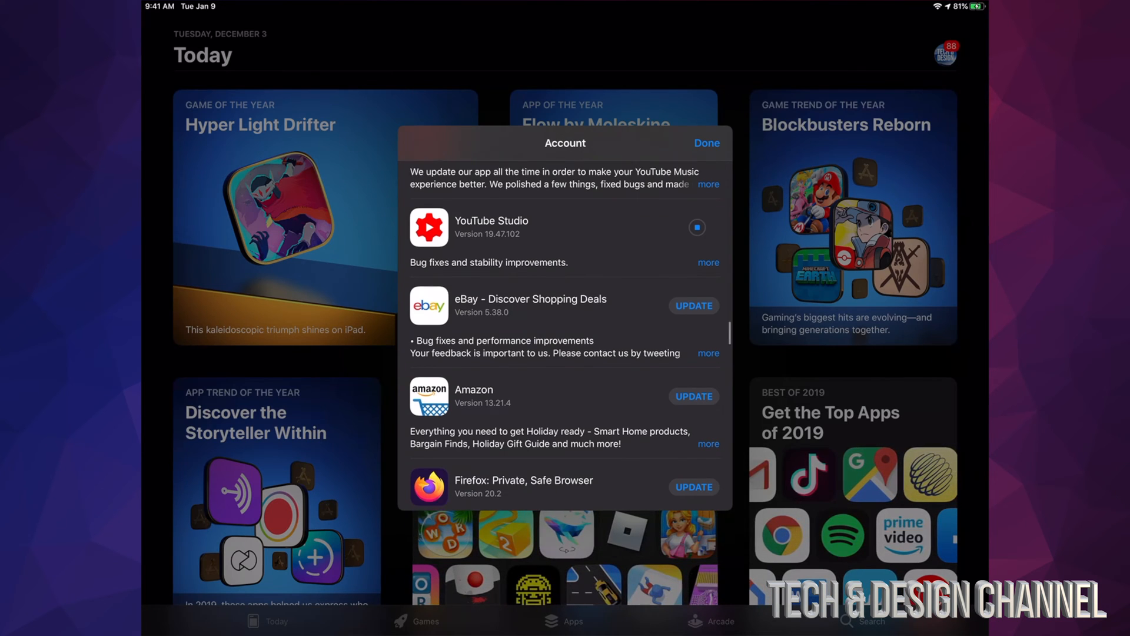
pyautogui.scroll(-3)
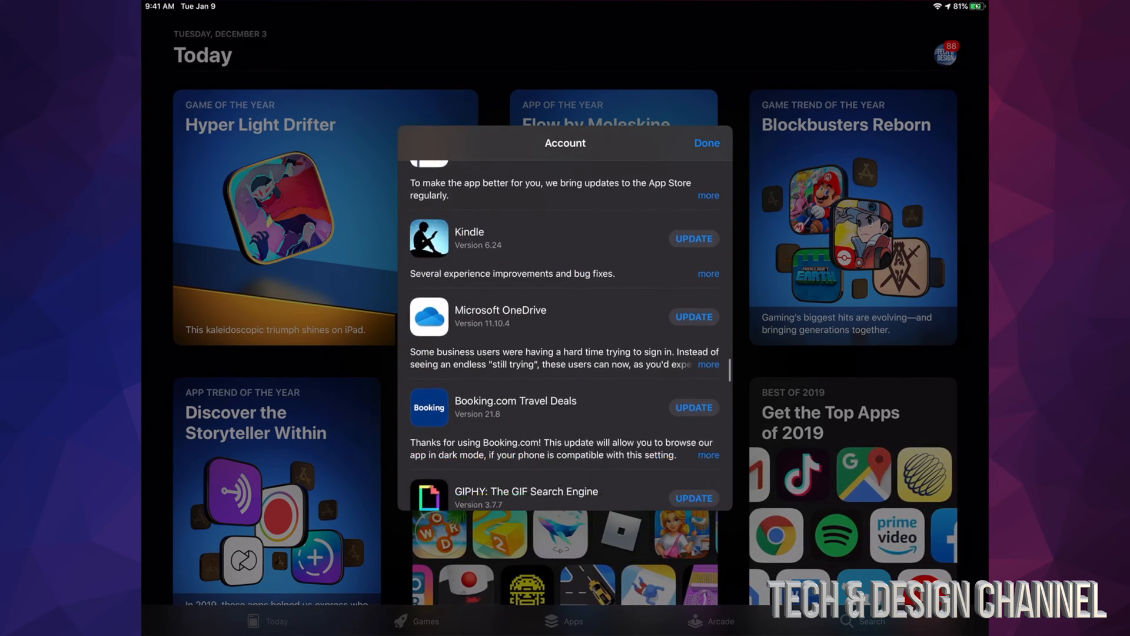
pyautogui.scroll(-3)
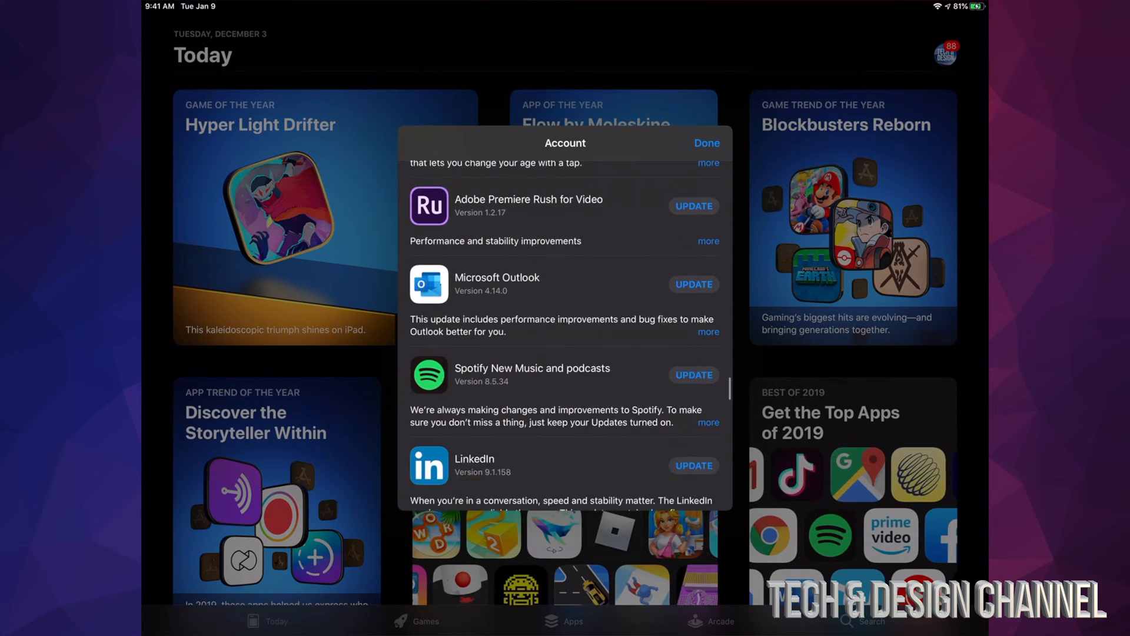
pyautogui.scroll(-3)
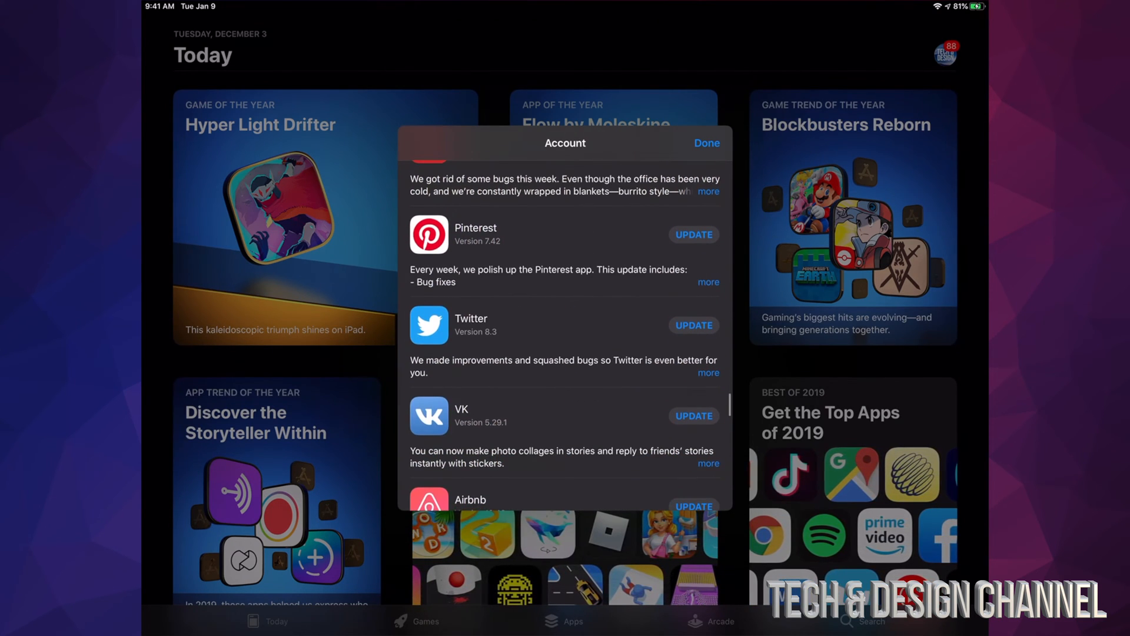
pyautogui.scroll(-3)
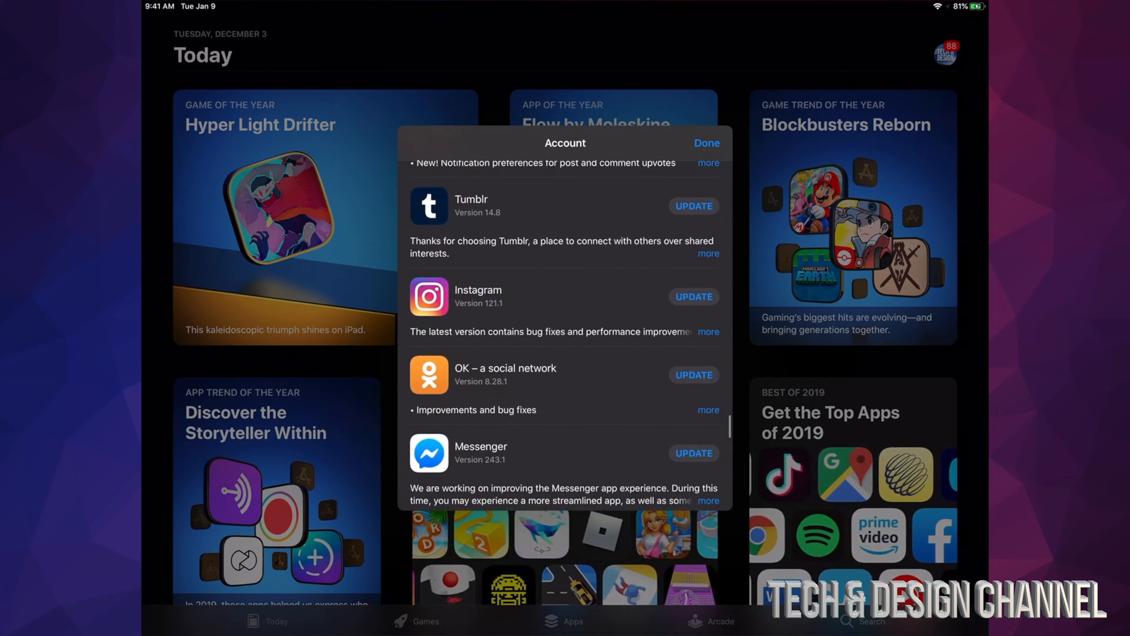
pyautogui.scroll(-3)
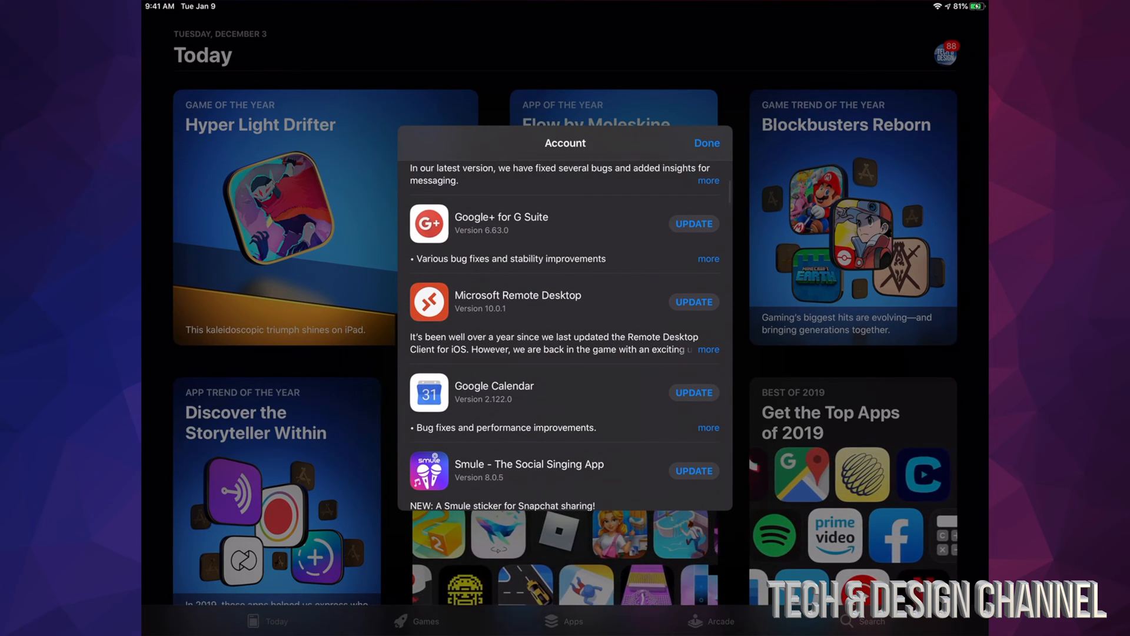
# - Close the Account sheet, search 'youtube', and open the YouTube: Watch, Listen, Stream page
pyautogui.click(706, 142)
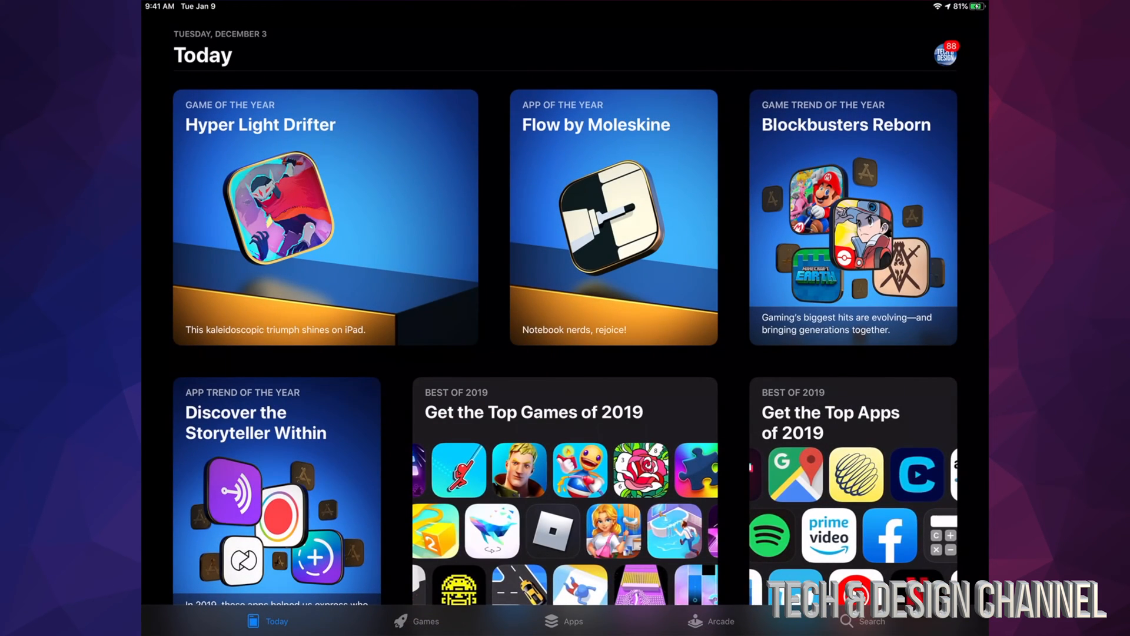
pyautogui.click(863, 621)
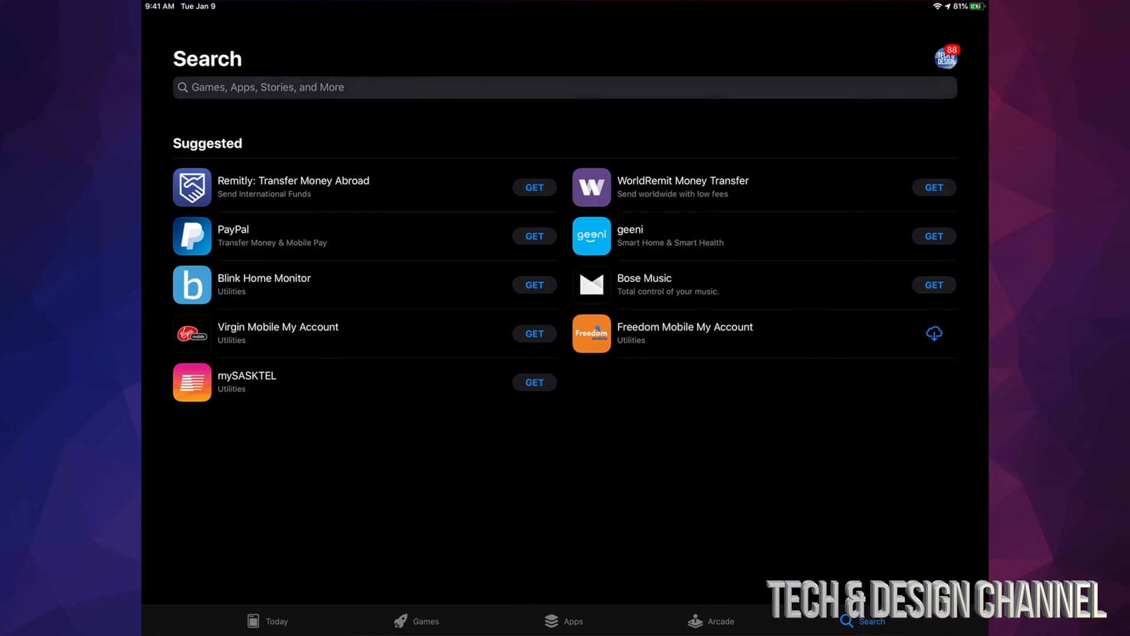
pyautogui.write('youtube')
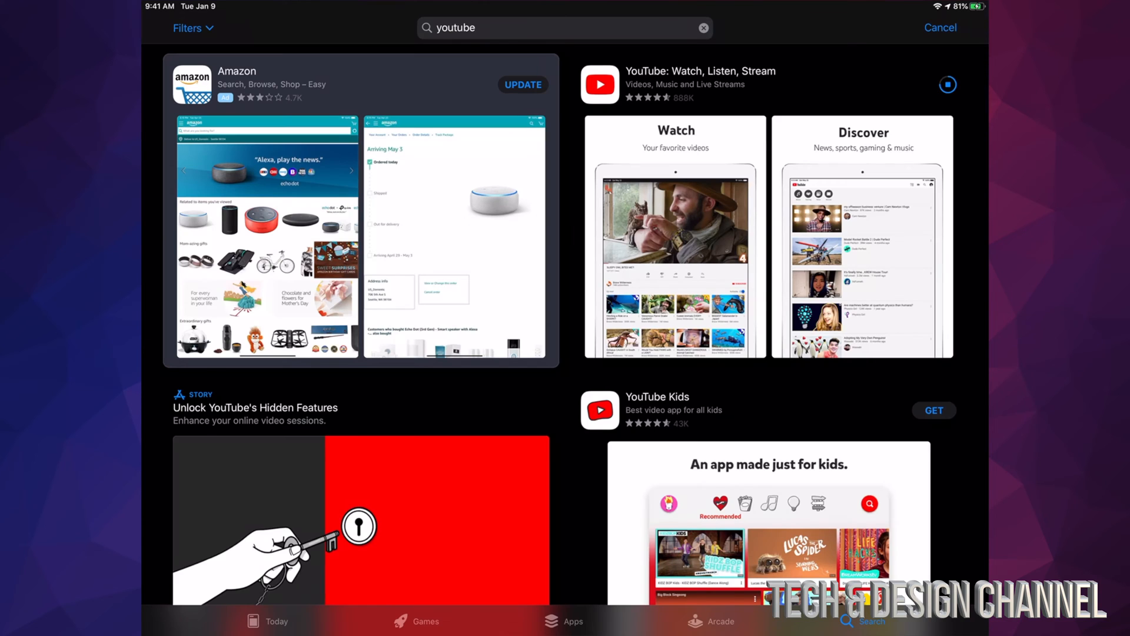
pyautogui.click(700, 71)
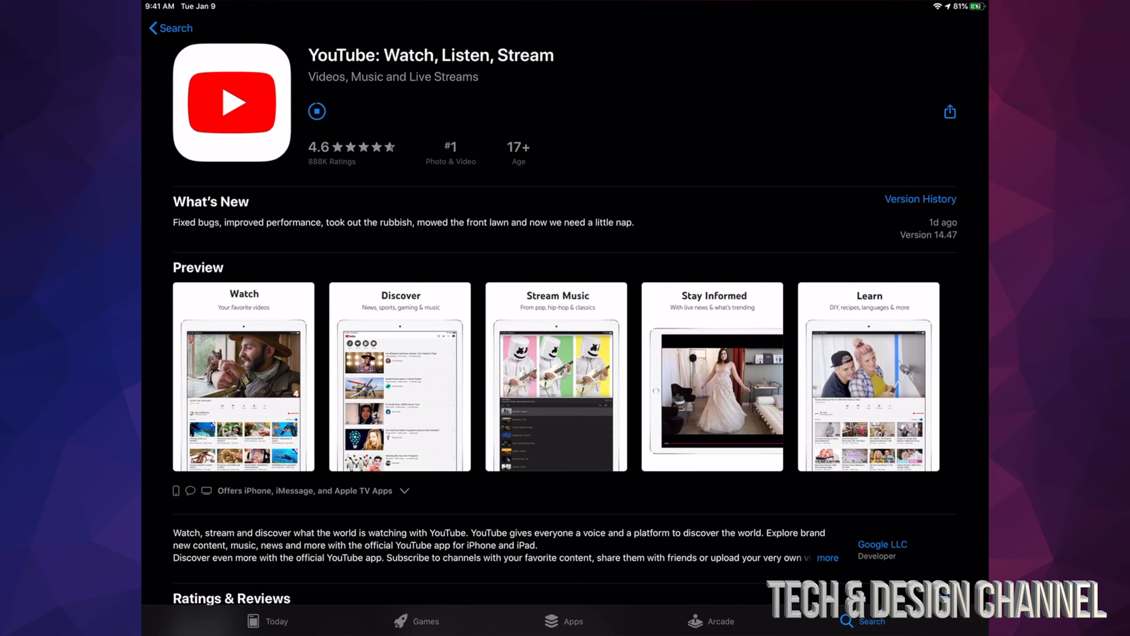
# - Stop and restart the YouTube update until the page shows OPEN, then scroll to Information
pyautogui.click(332, 112)
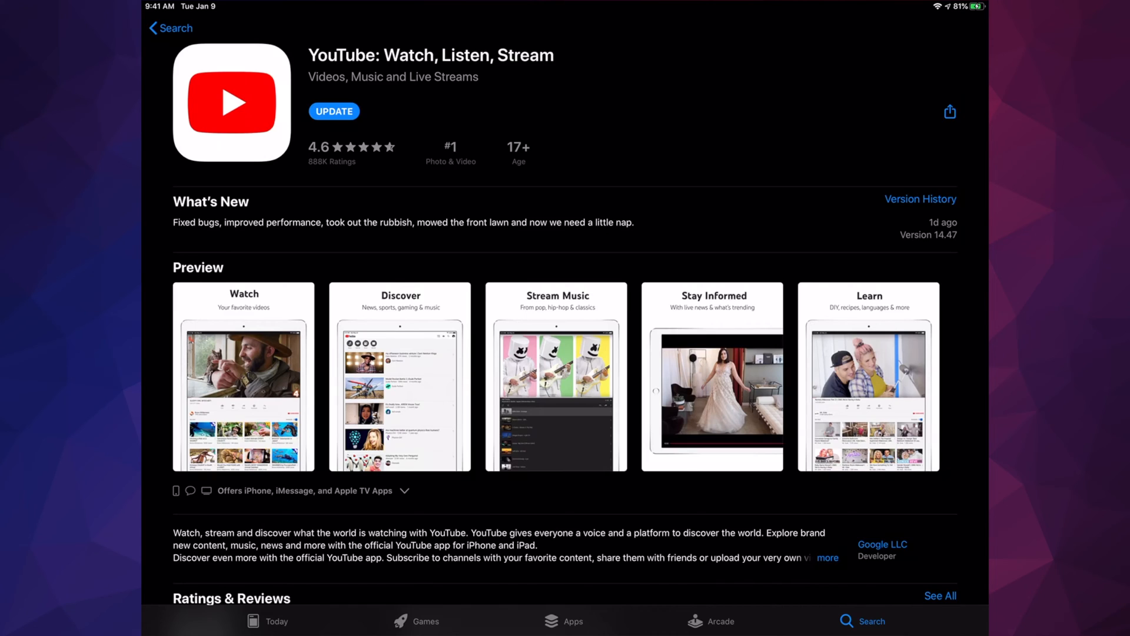
pyautogui.click(333, 111)
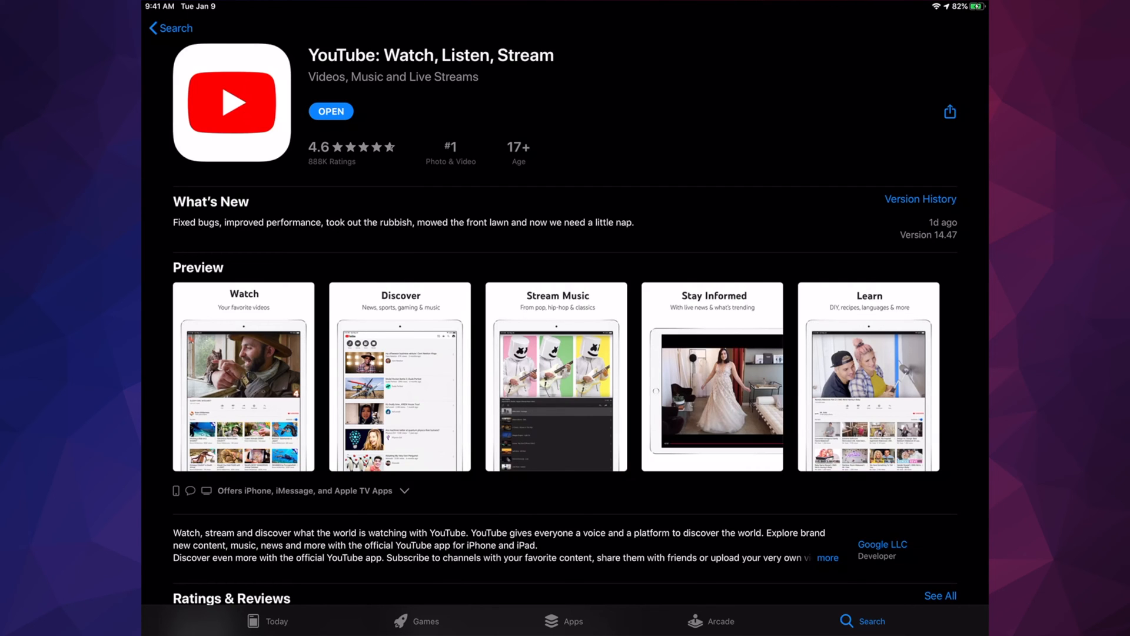
pyautogui.scroll(-3)
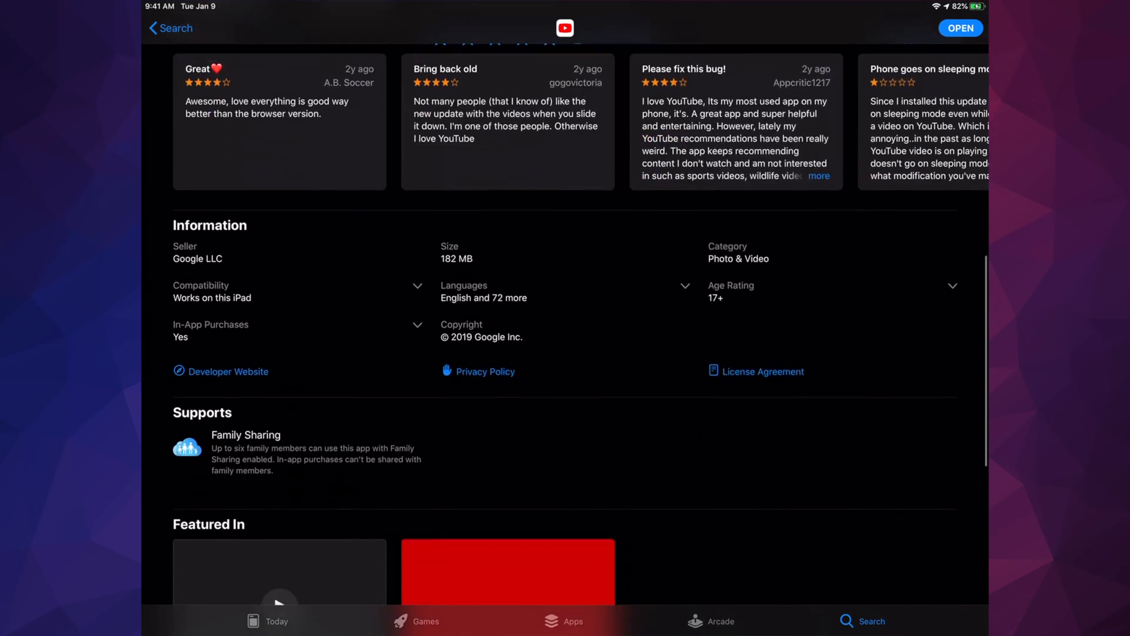